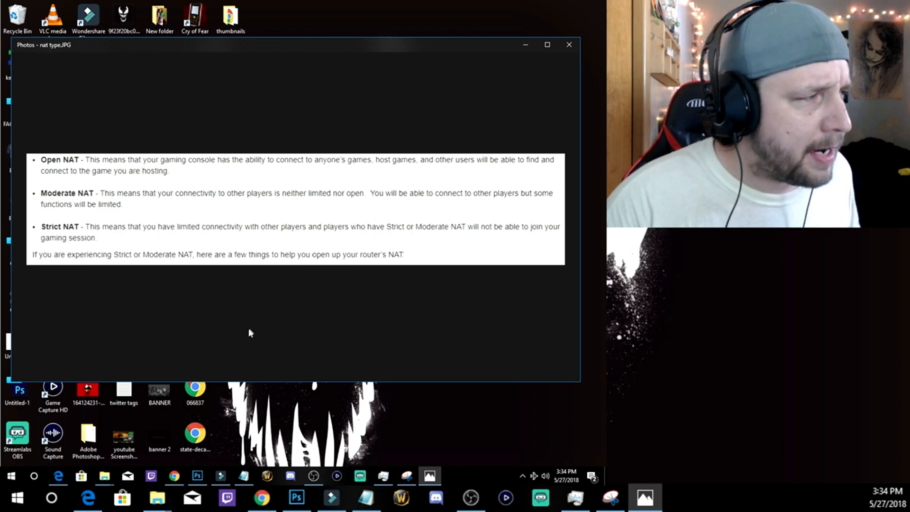
mouse_move(240, 197)
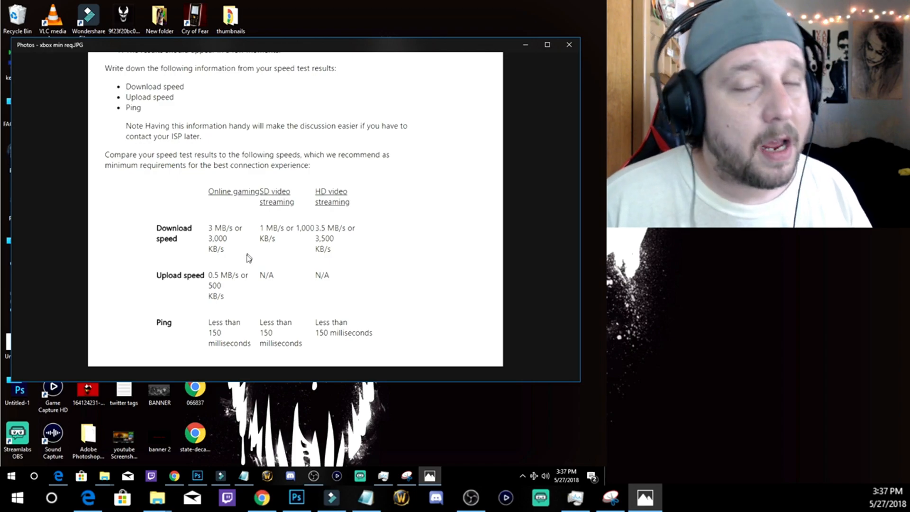
mouse_move(231, 286)
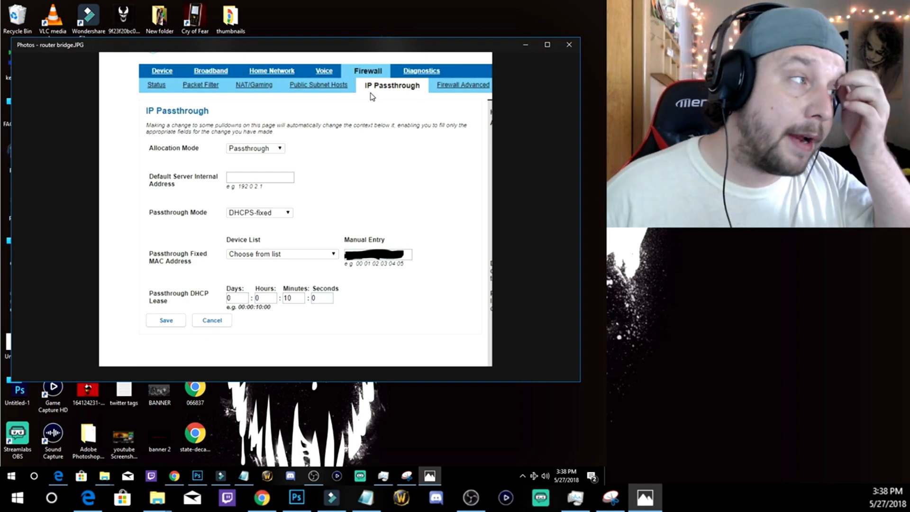
mouse_move(249, 151)
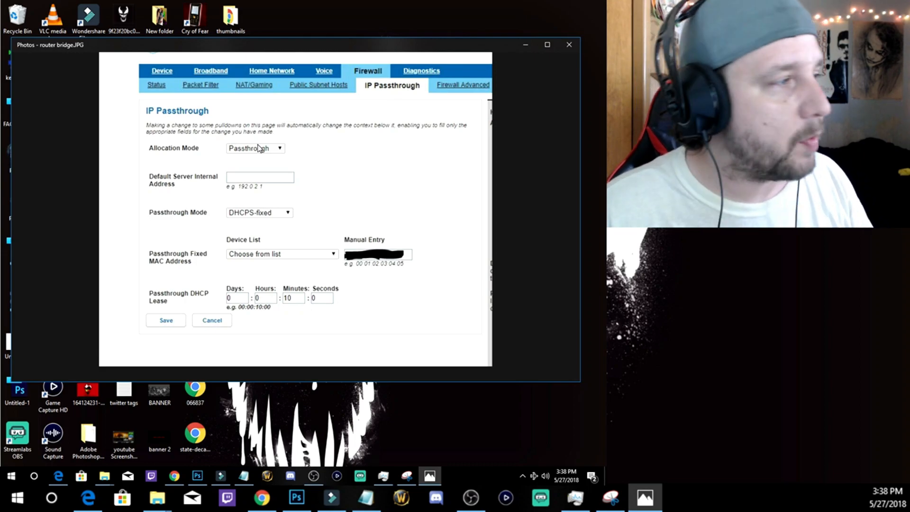
mouse_move(296, 217)
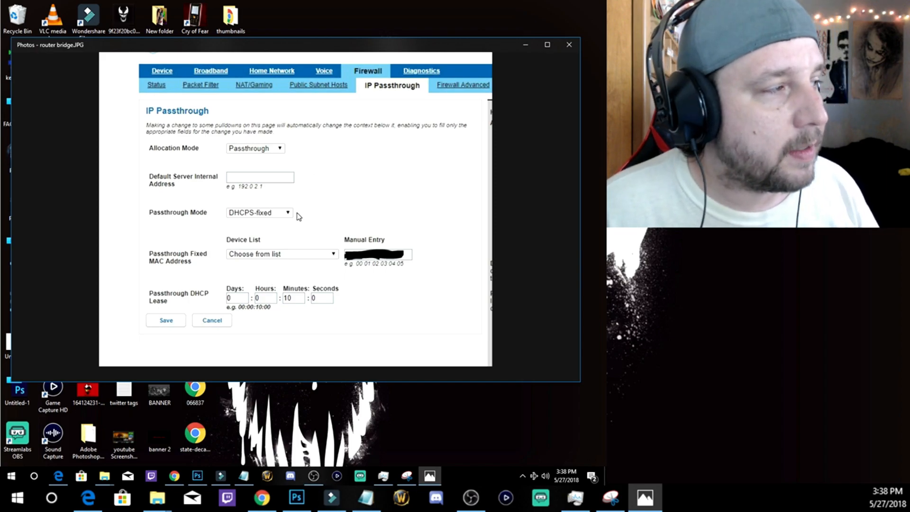